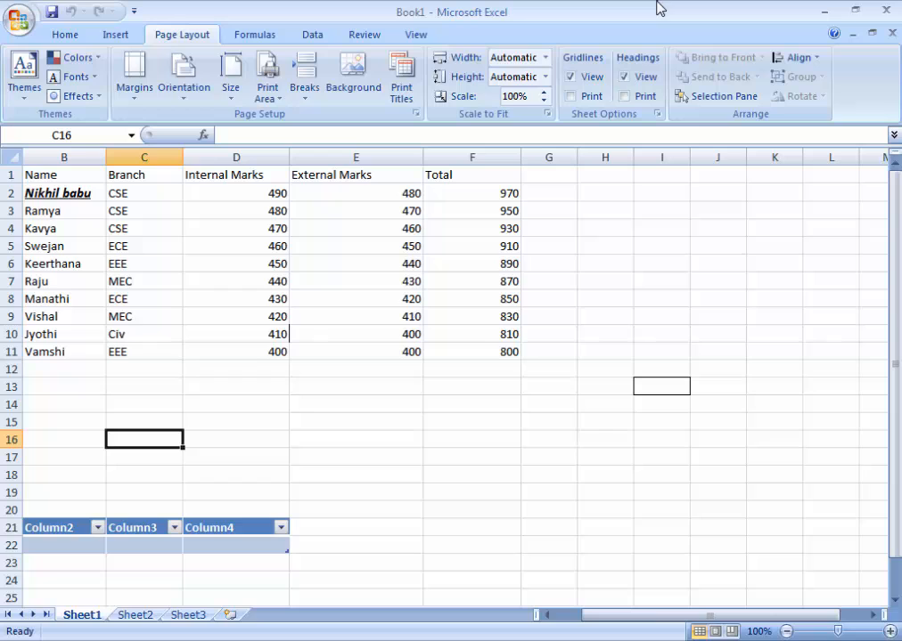
{"action": "mouse_move", "coordinate": [310, 335]}
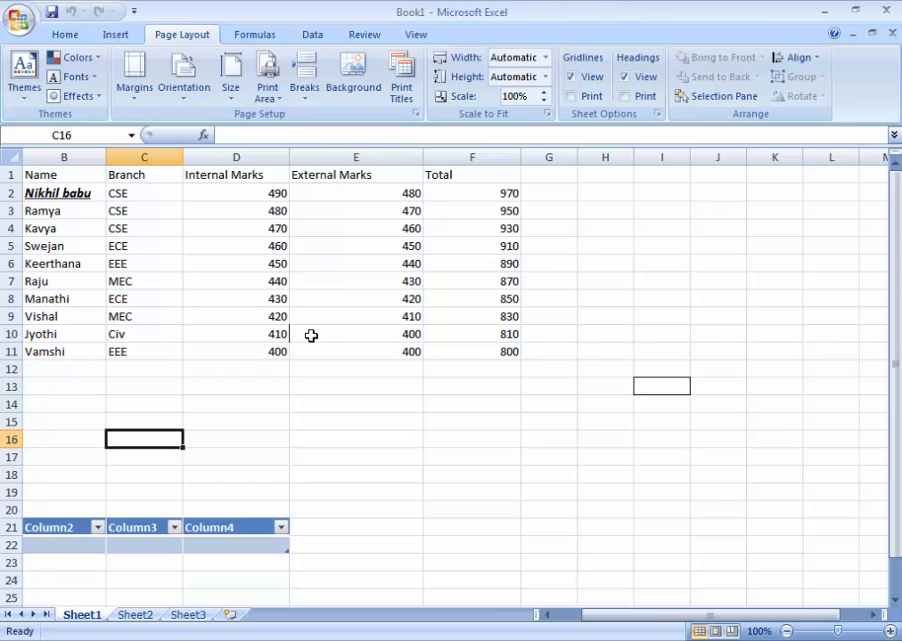
Step: Show the Home ribbon tools, then move over to the Insert ribbon
{"action": "left_click", "coordinate": [64, 34]}
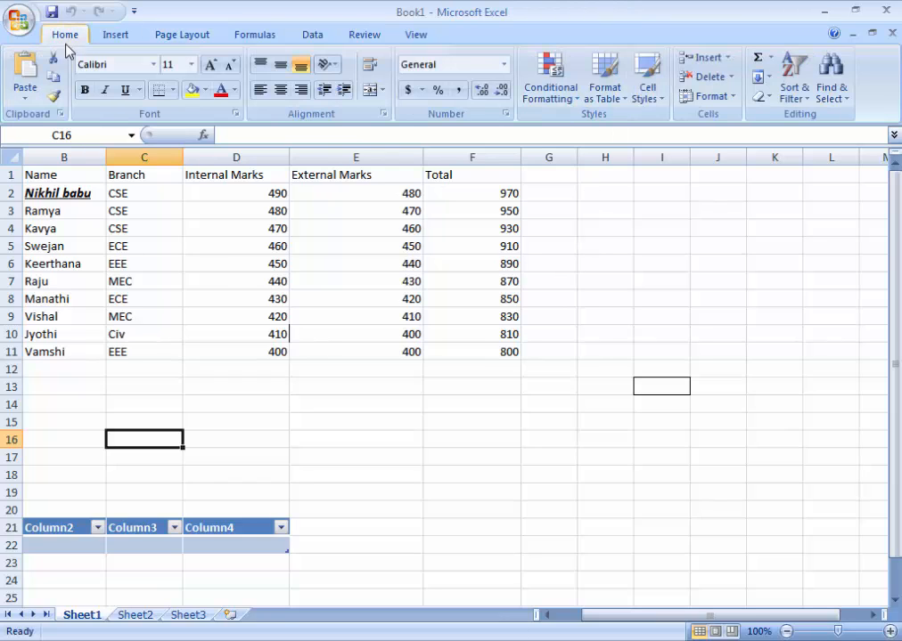
{"action": "mouse_move", "coordinate": [114, 34]}
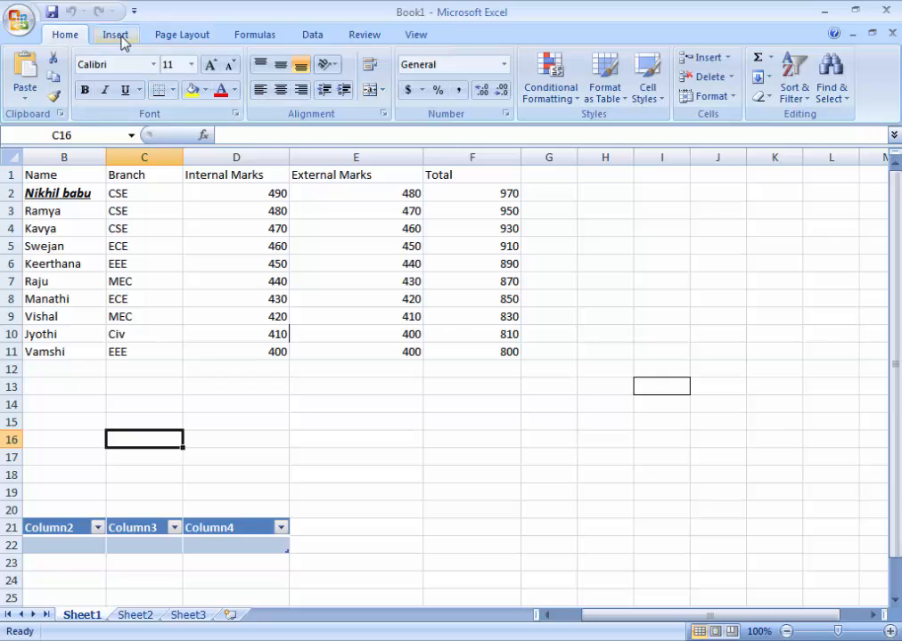
{"action": "left_click", "coordinate": [182, 34]}
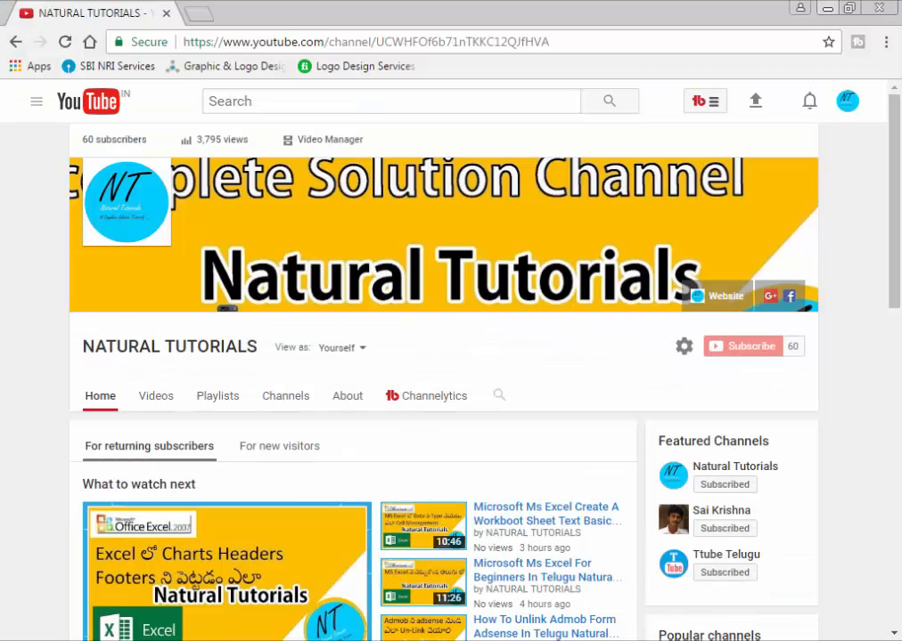
{"action": "mouse_move", "coordinate": [741, 345]}
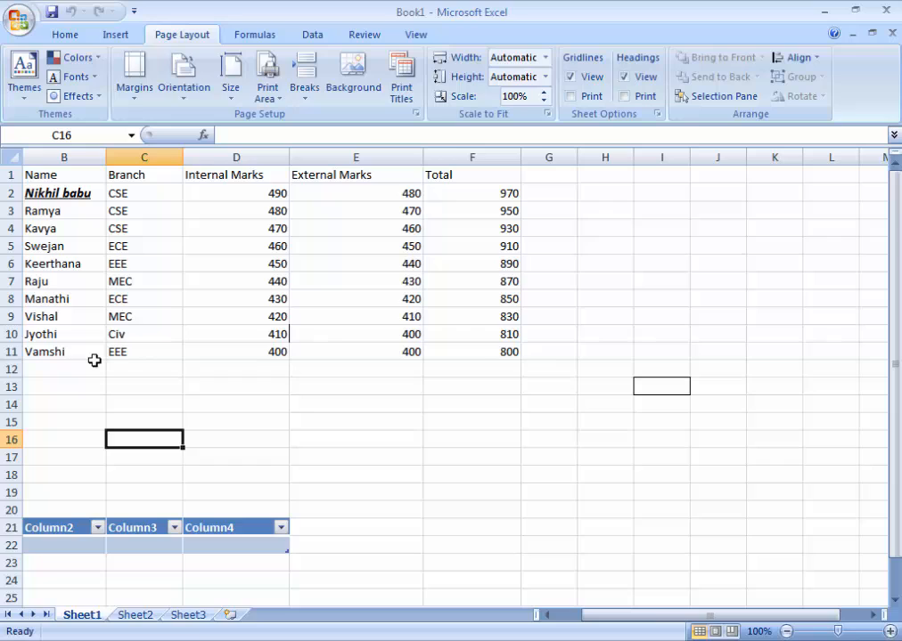
{"action": "mouse_move", "coordinate": [178, 28]}
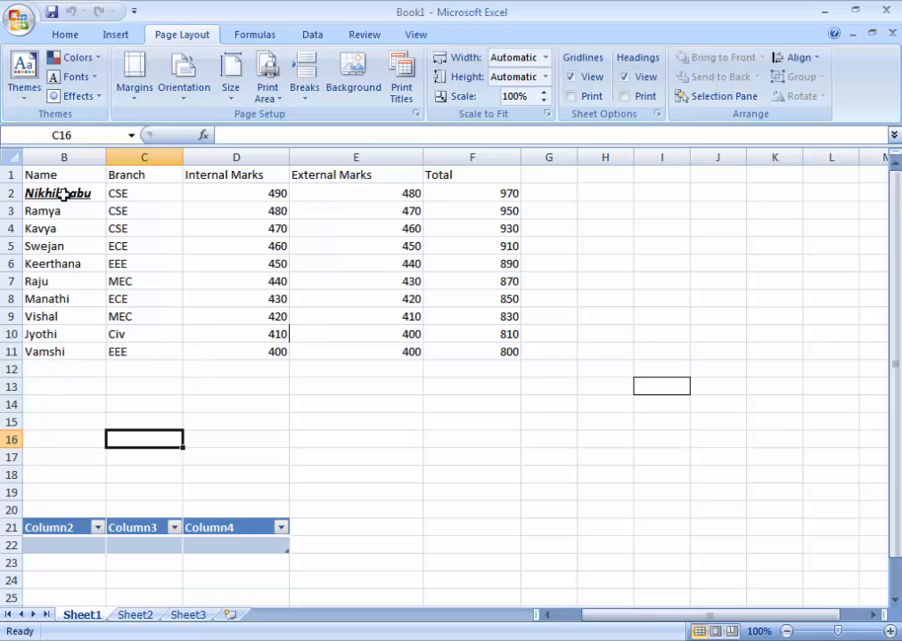
{"action": "mouse_move", "coordinate": [39, 175]}
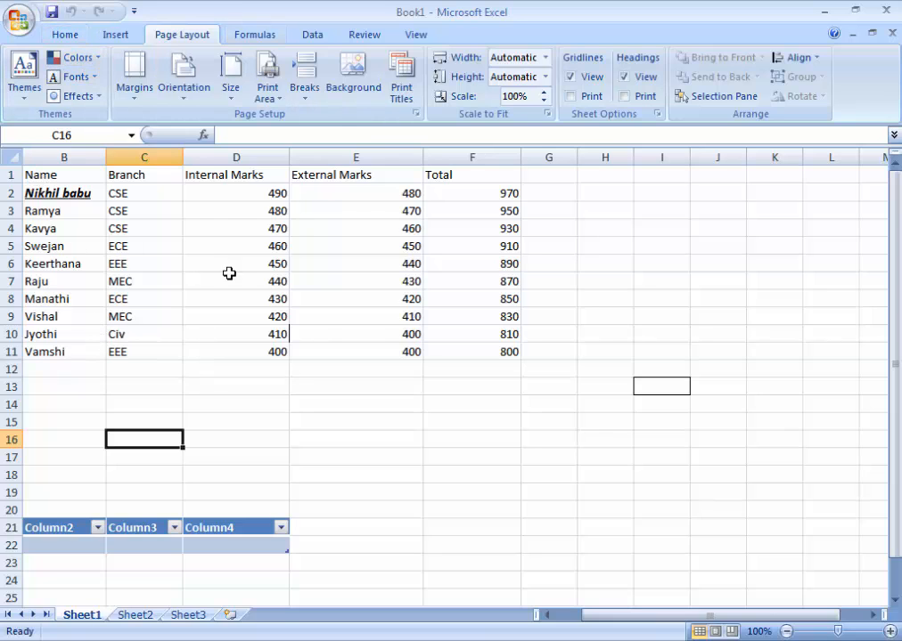
{"action": "mouse_move", "coordinate": [180, 330]}
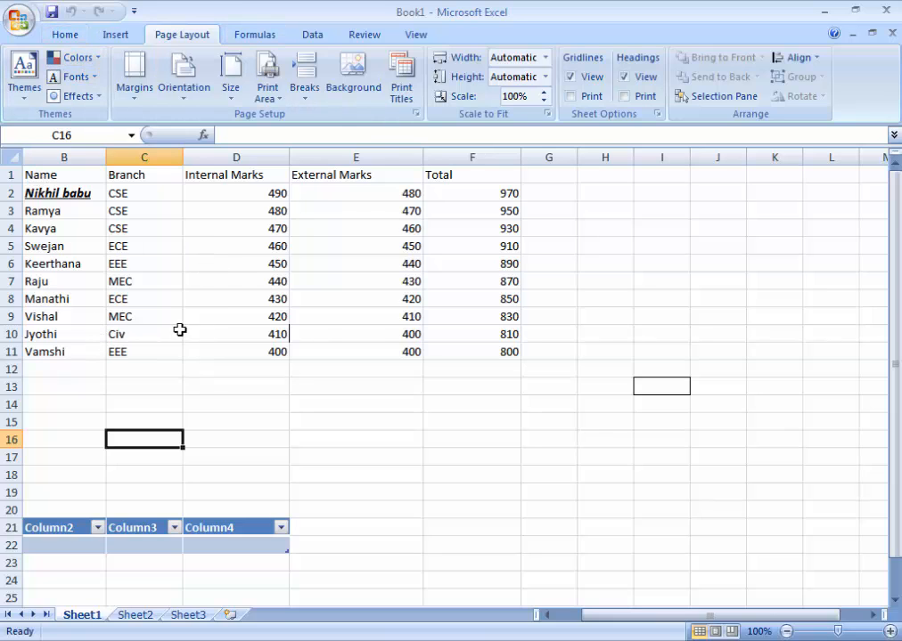
{"action": "mouse_move", "coordinate": [495, 351]}
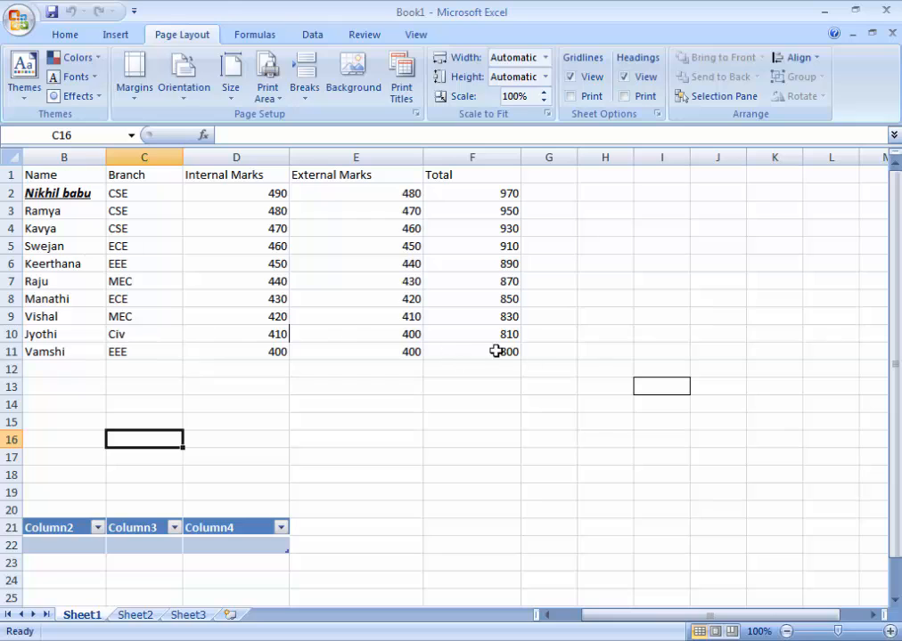
{"action": "mouse_move", "coordinate": [176, 221]}
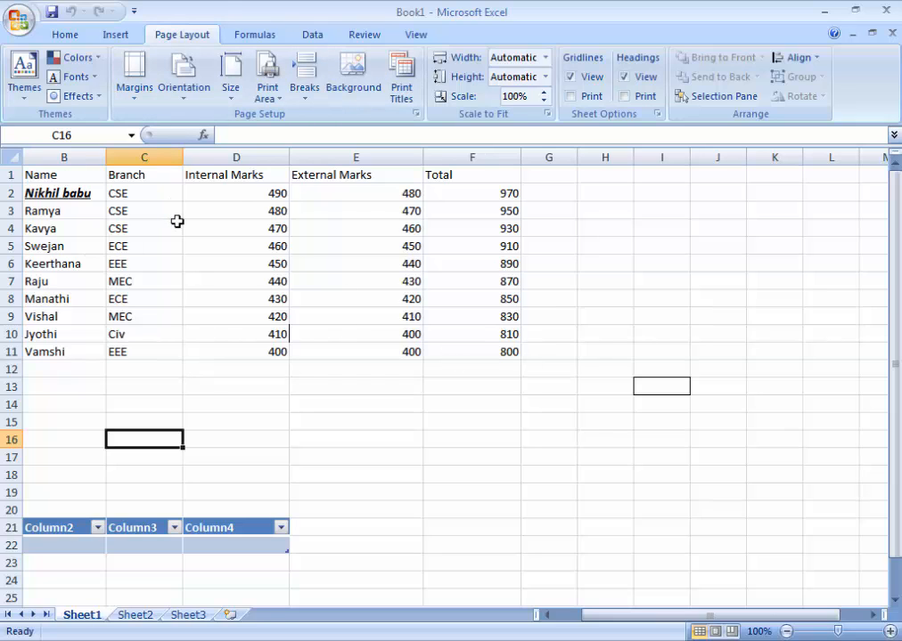
{"action": "mouse_move", "coordinate": [413, 246]}
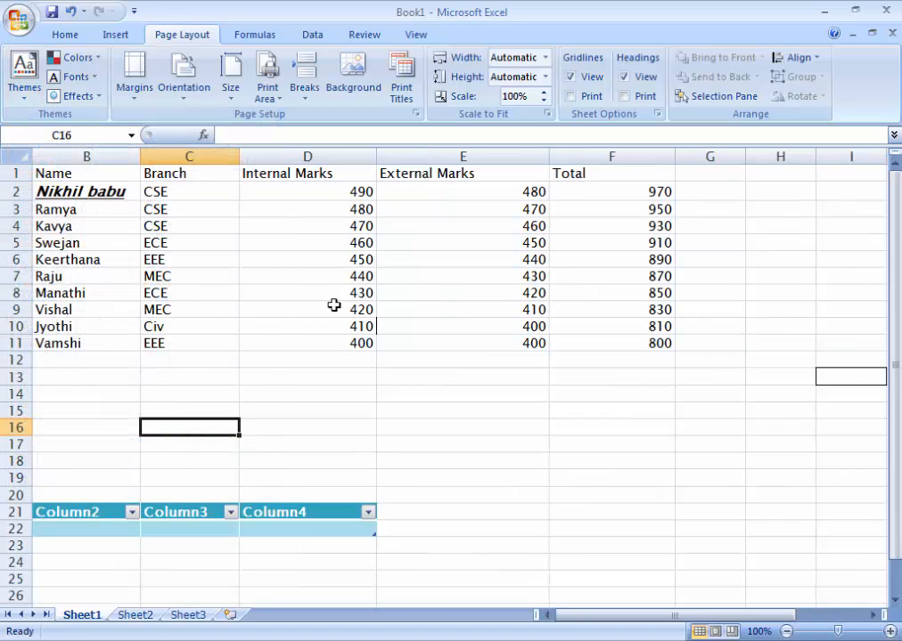
{"action": "mouse_move", "coordinate": [153, 191]}
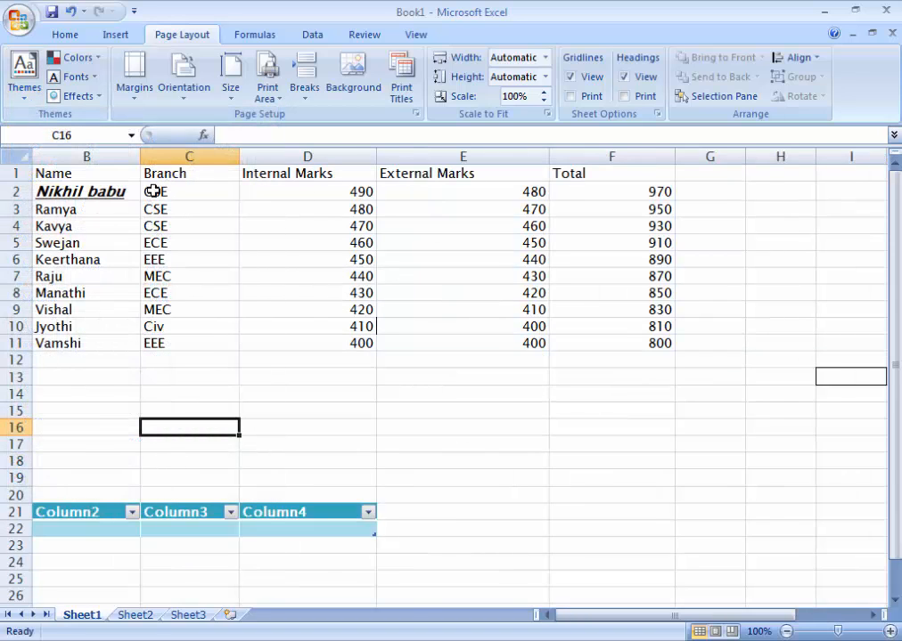
Step: Select the student marks table B1:F11 and return column widths to normal
{"action": "left_click_drag", "start_coordinate": [155, 191], "coordinate": [690, 342]}
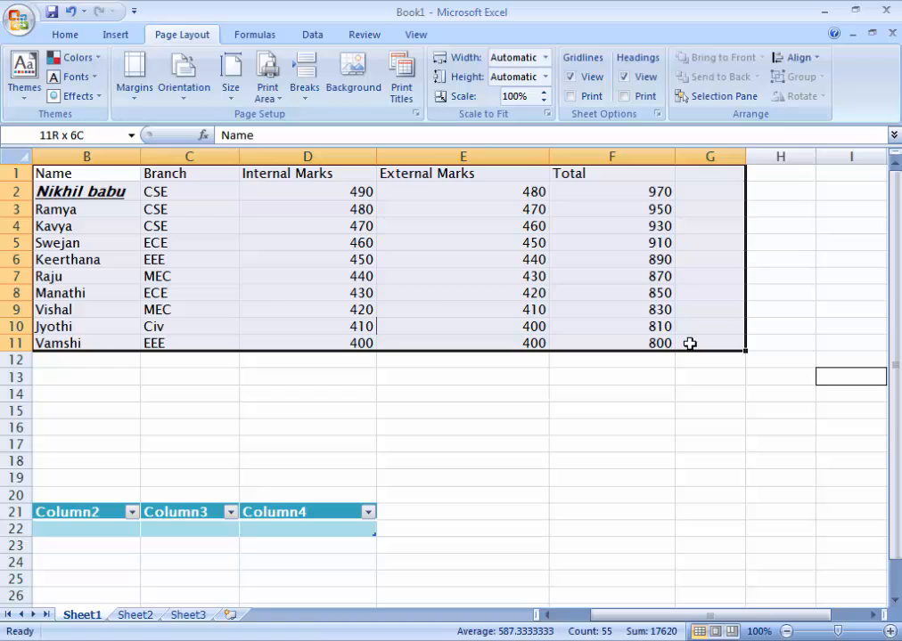
{"action": "left_click", "coordinate": [25, 75]}
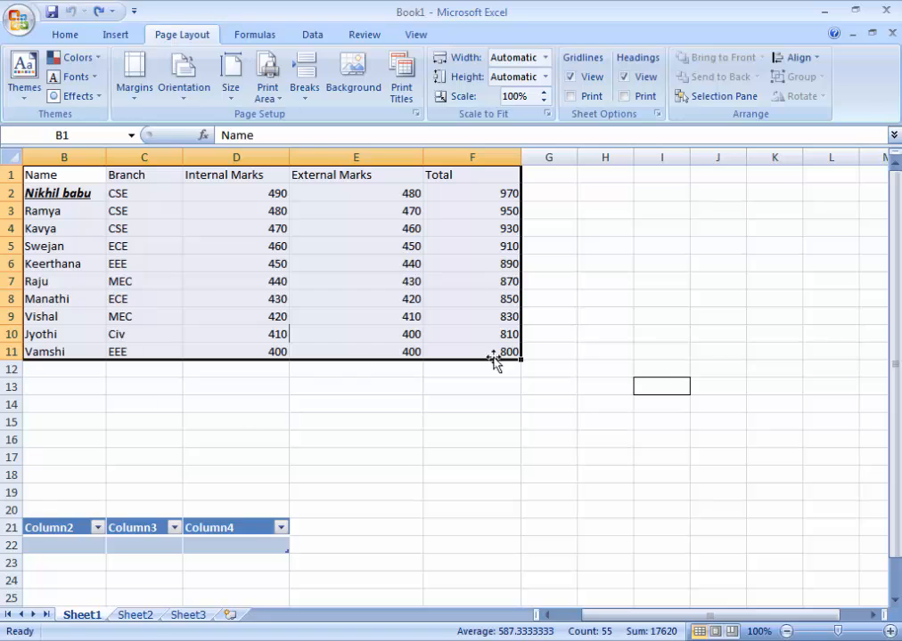
{"action": "left_click", "coordinate": [75, 57]}
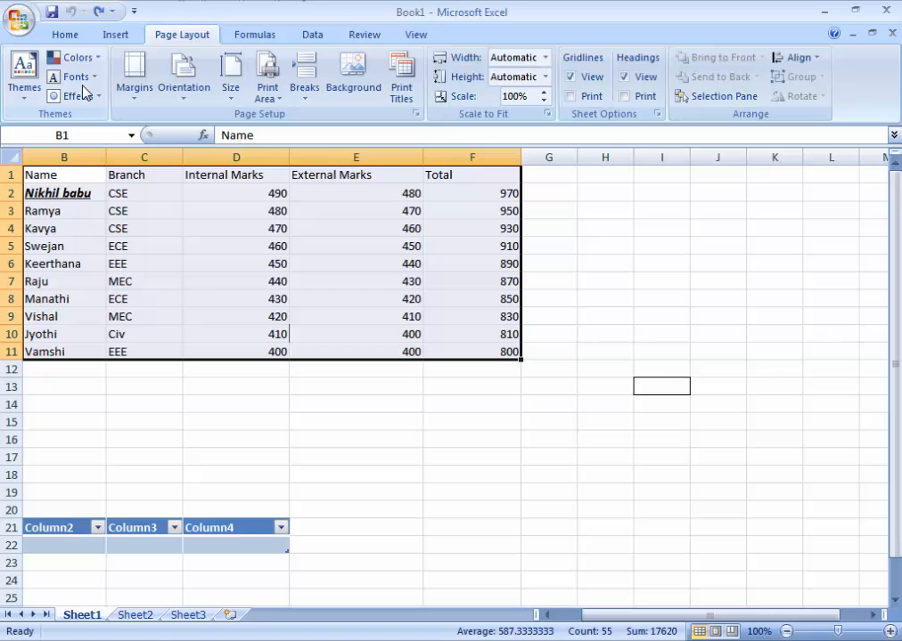
{"action": "mouse_move", "coordinate": [134, 73]}
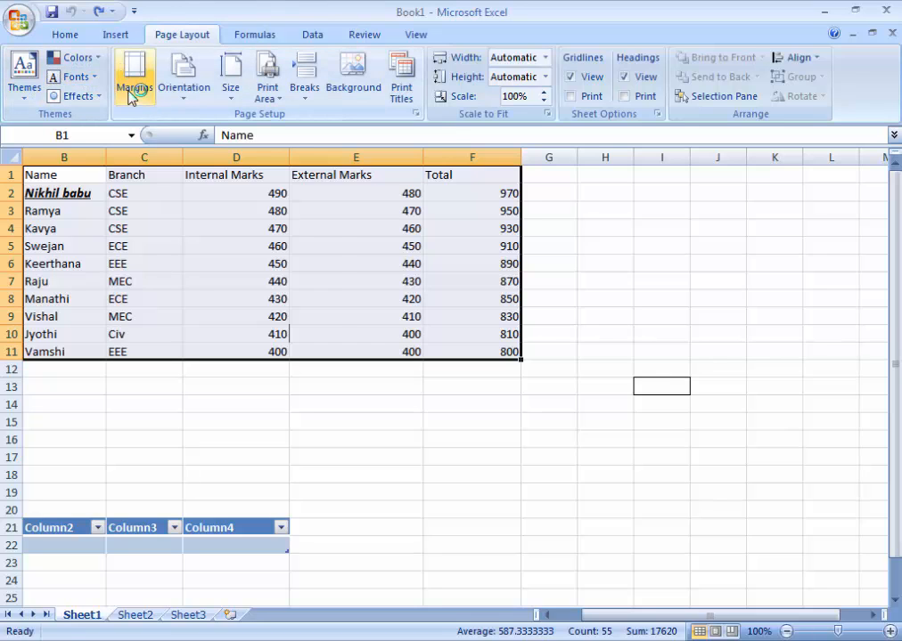
Step: Apply a preset page margin and keep the page orientation as Portrait
{"action": "left_click", "coordinate": [136, 73]}
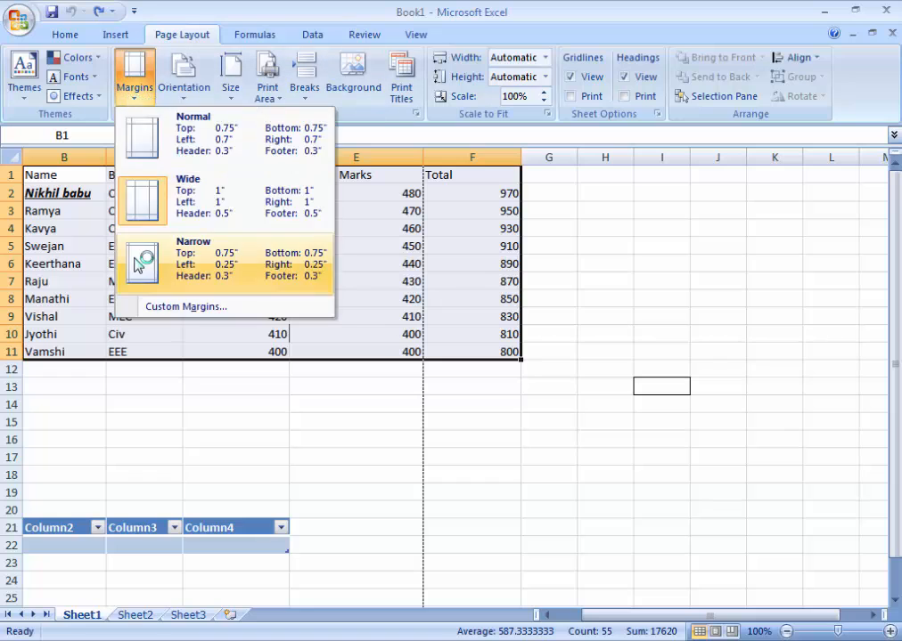
{"action": "mouse_move", "coordinate": [152, 139]}
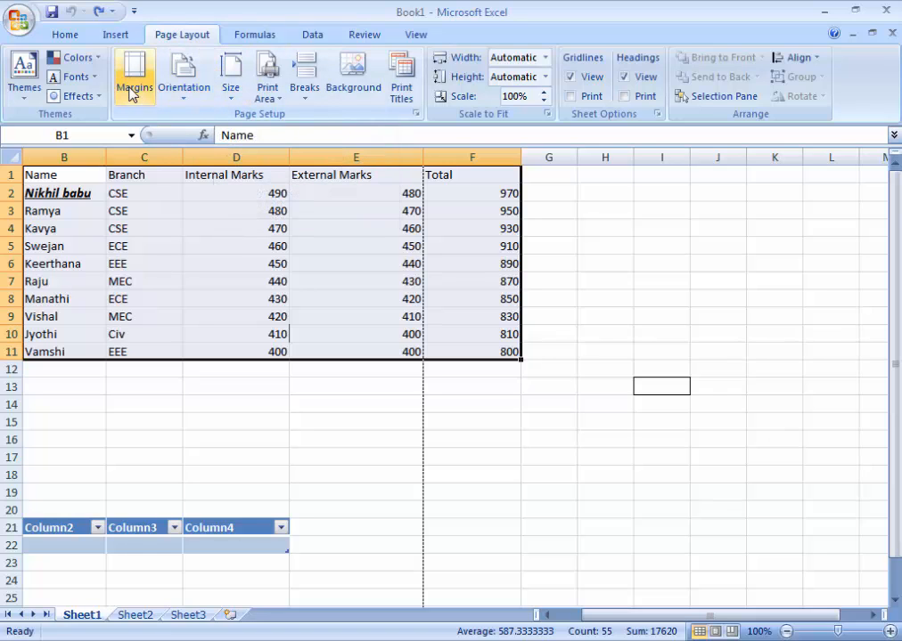
{"action": "left_click", "coordinate": [183, 75]}
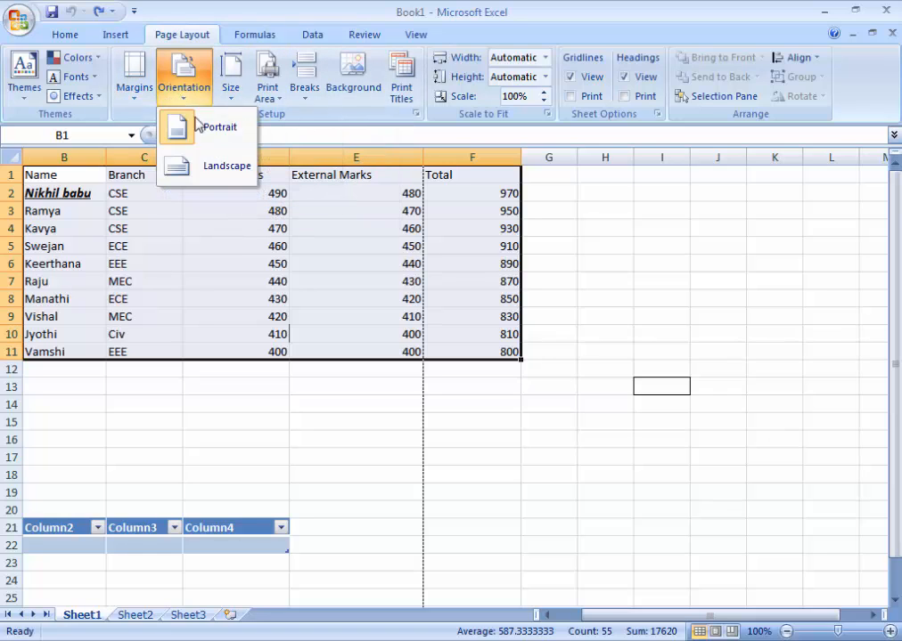
{"action": "left_click", "coordinate": [184, 75]}
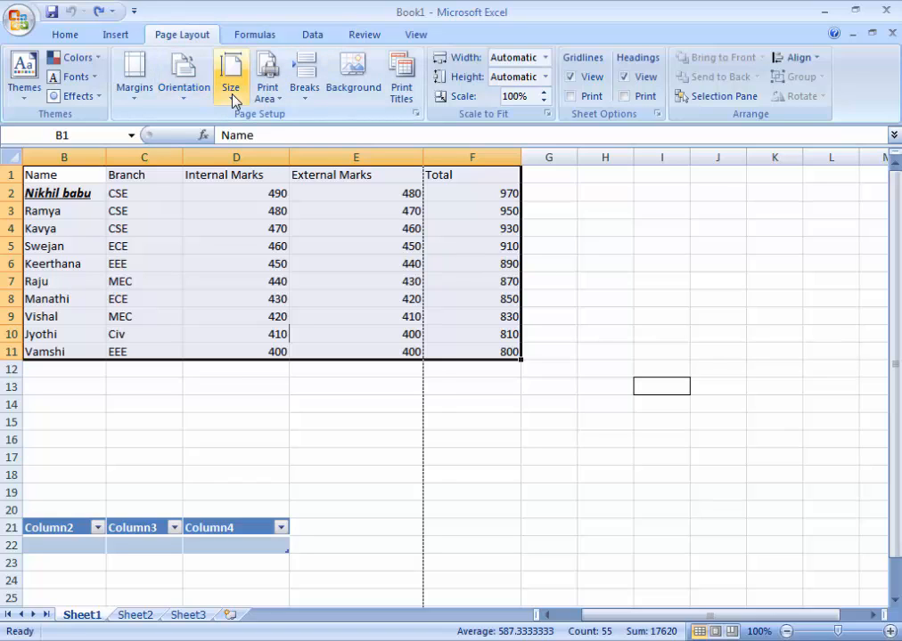
Step: Review paper size choices, then insert a page break after the Total column
{"action": "left_click", "coordinate": [229, 73]}
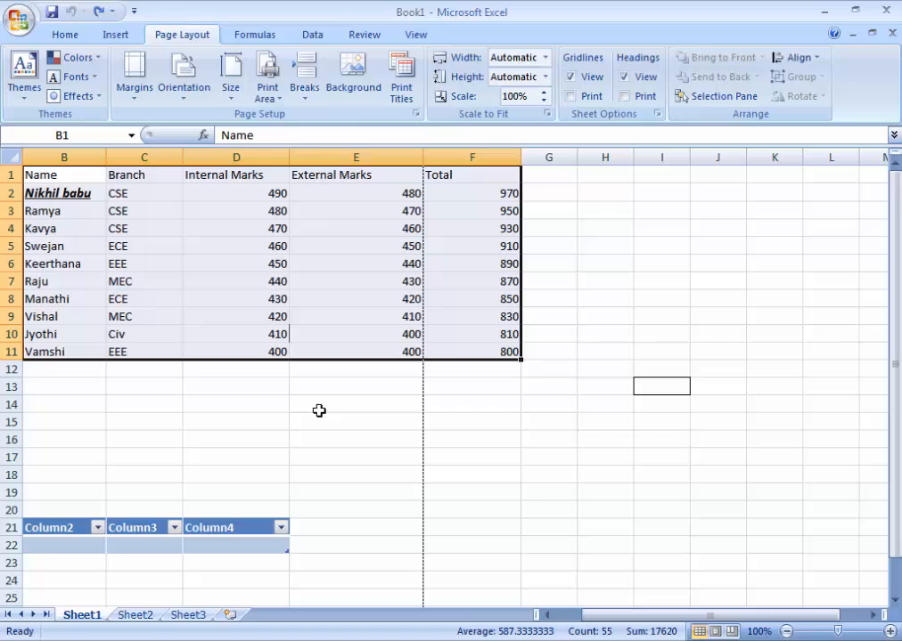
{"action": "left_click", "coordinate": [267, 75]}
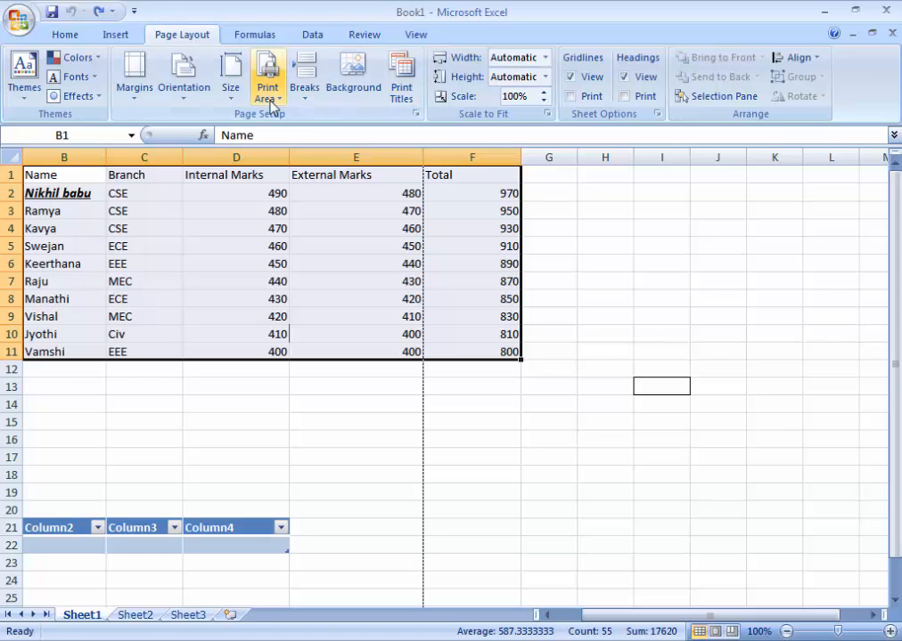
{"action": "left_click", "coordinate": [305, 75]}
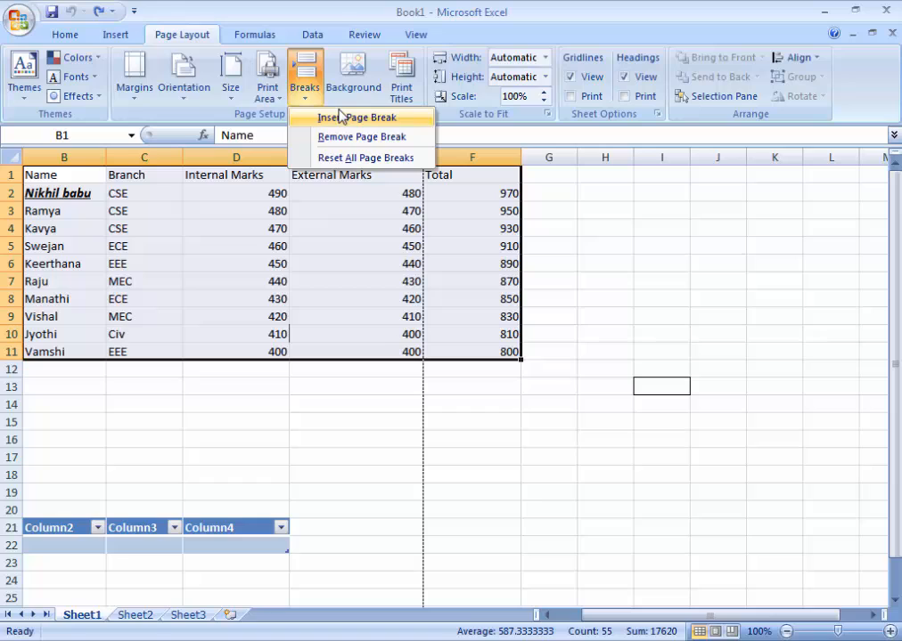
{"action": "left_click", "coordinate": [357, 117]}
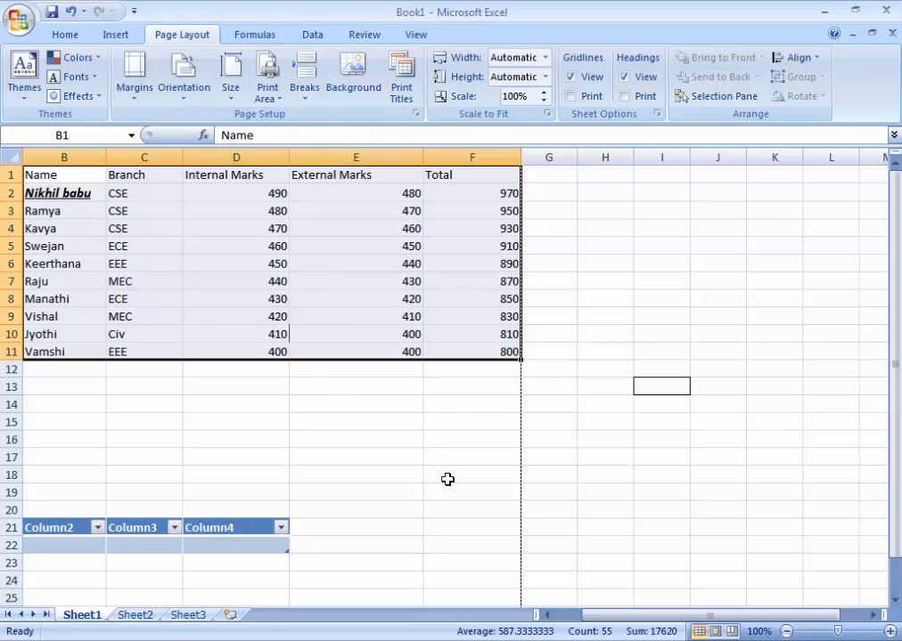
{"action": "mouse_move", "coordinate": [475, 385]}
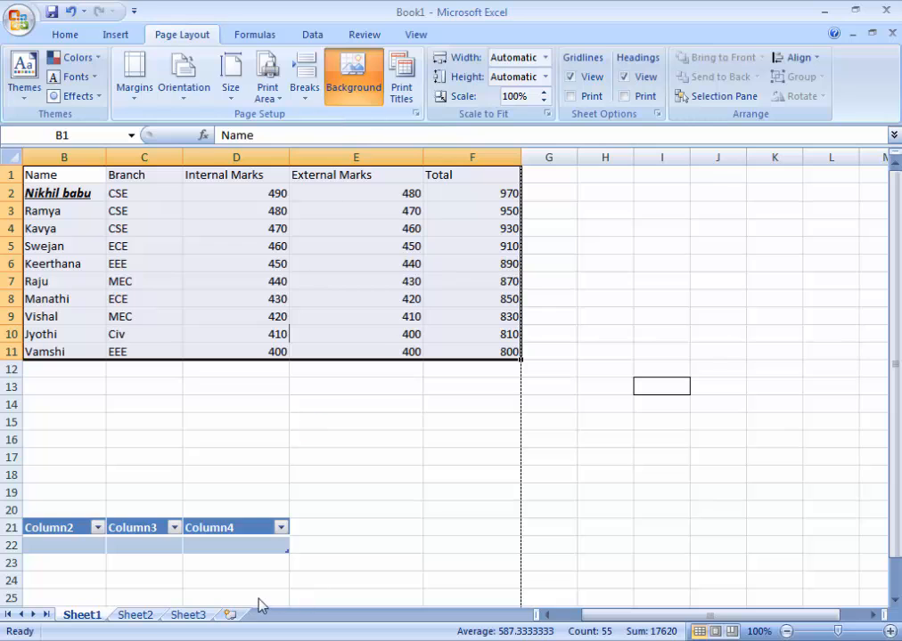
{"action": "left_click", "coordinate": [353, 75]}
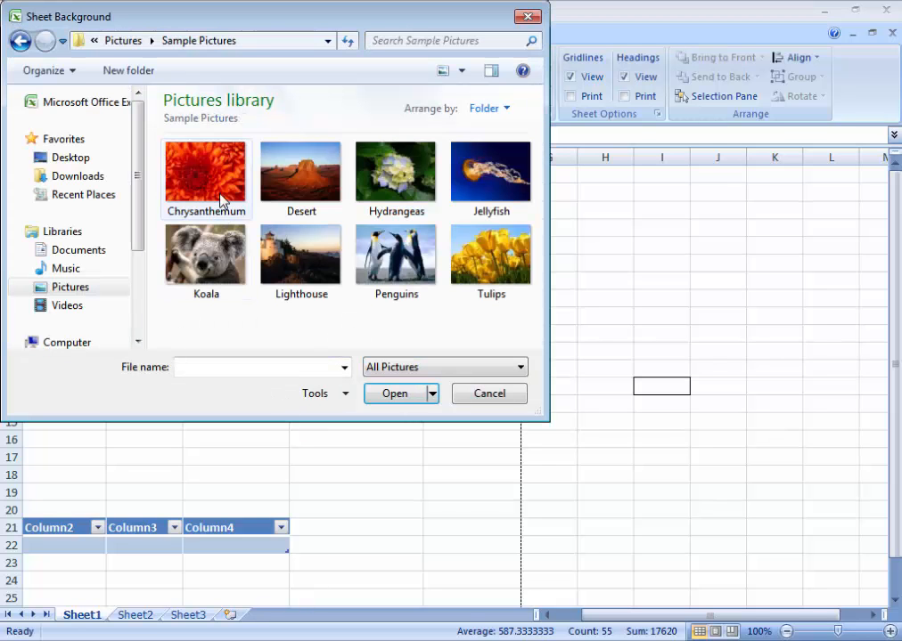
{"action": "left_click", "coordinate": [396, 394]}
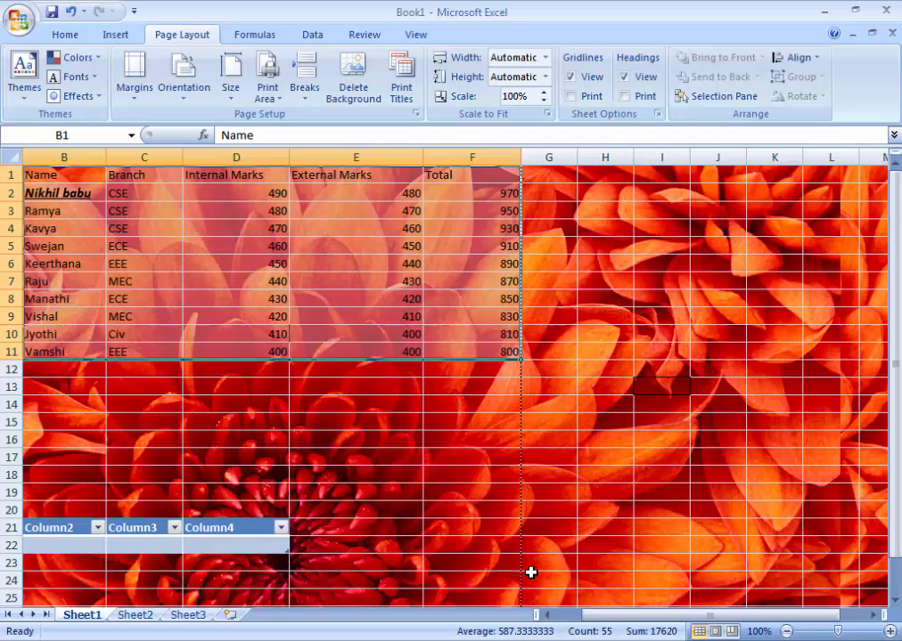
{"action": "left_click", "coordinate": [353, 75]}
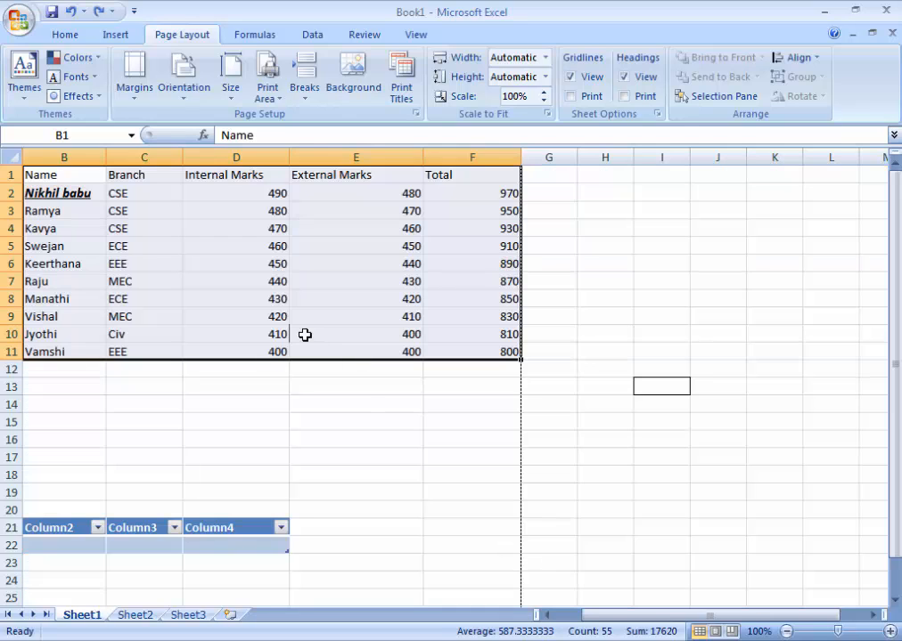
{"action": "mouse_move", "coordinate": [301, 438]}
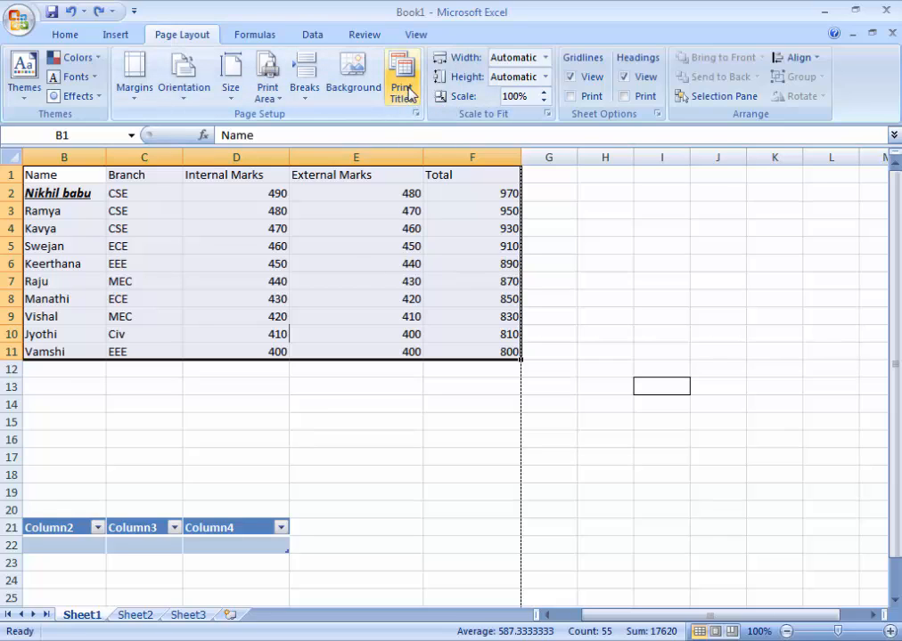
{"action": "mouse_move", "coordinate": [403, 75]}
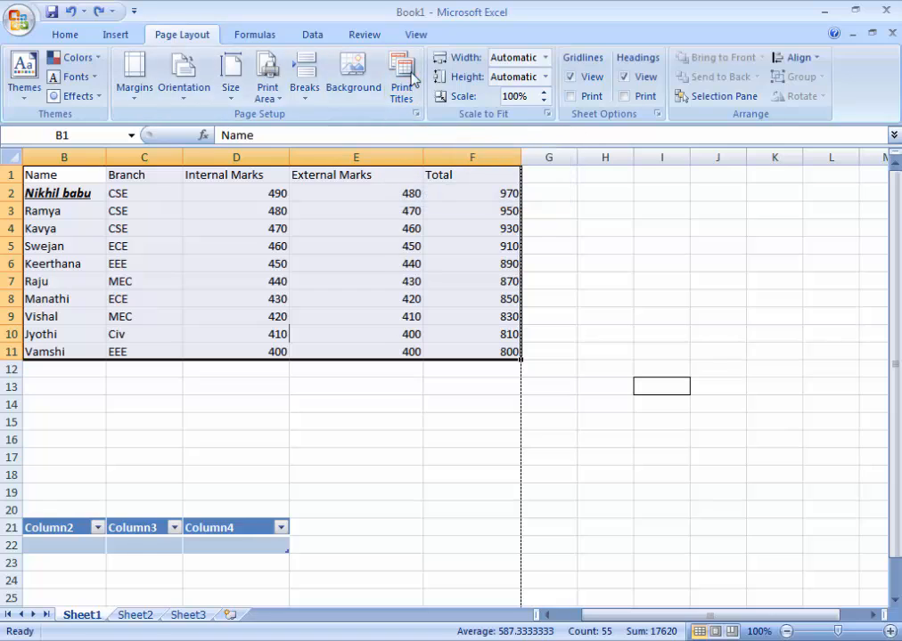
{"action": "left_click", "coordinate": [401, 75]}
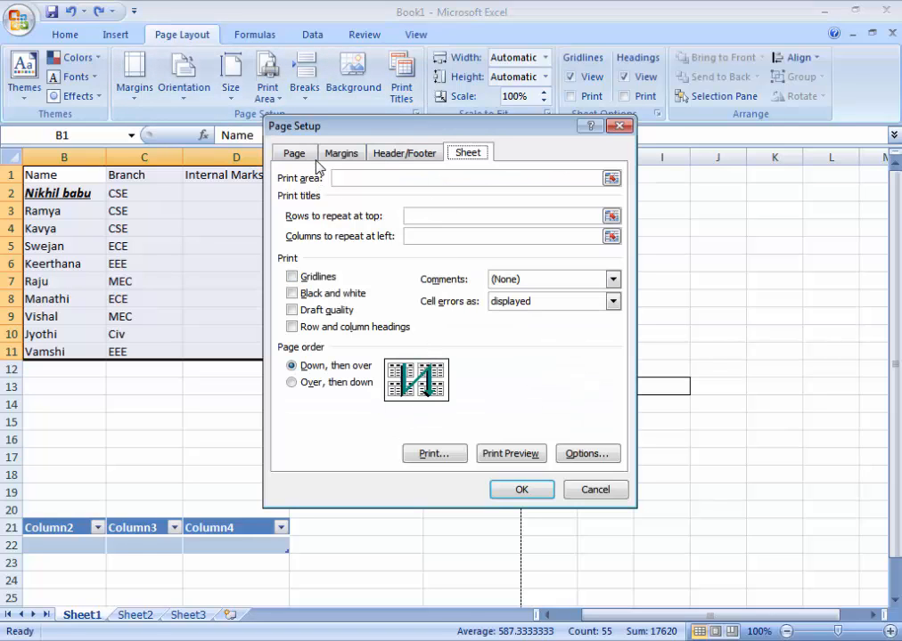
{"action": "left_click", "coordinate": [403, 153]}
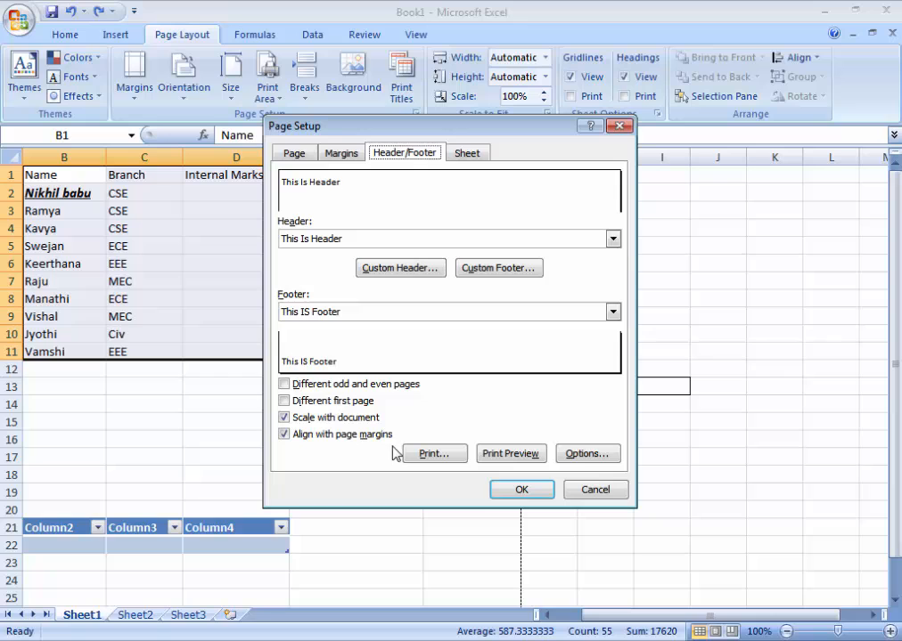
{"action": "left_click", "coordinate": [293, 153]}
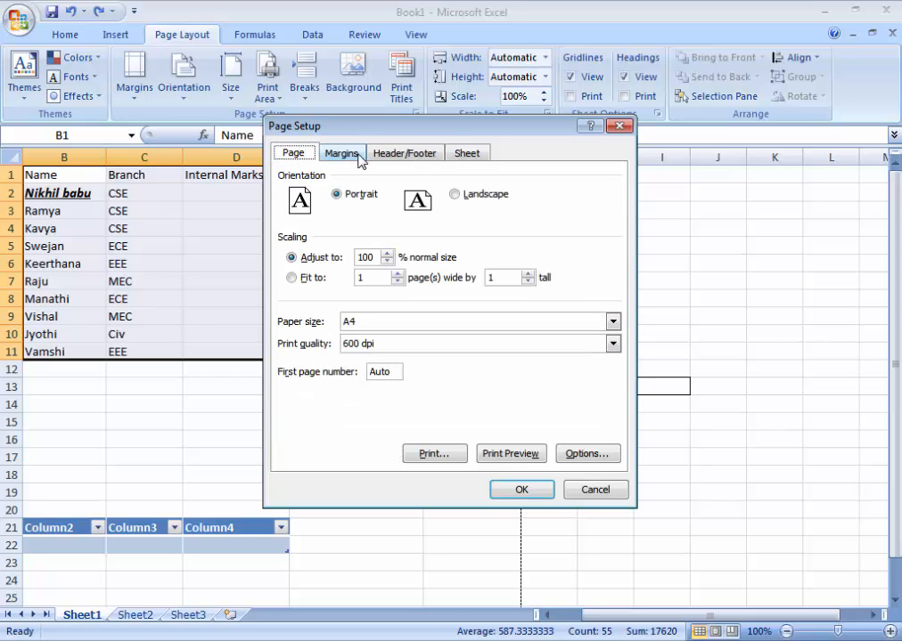
{"action": "left_click", "coordinate": [520, 488]}
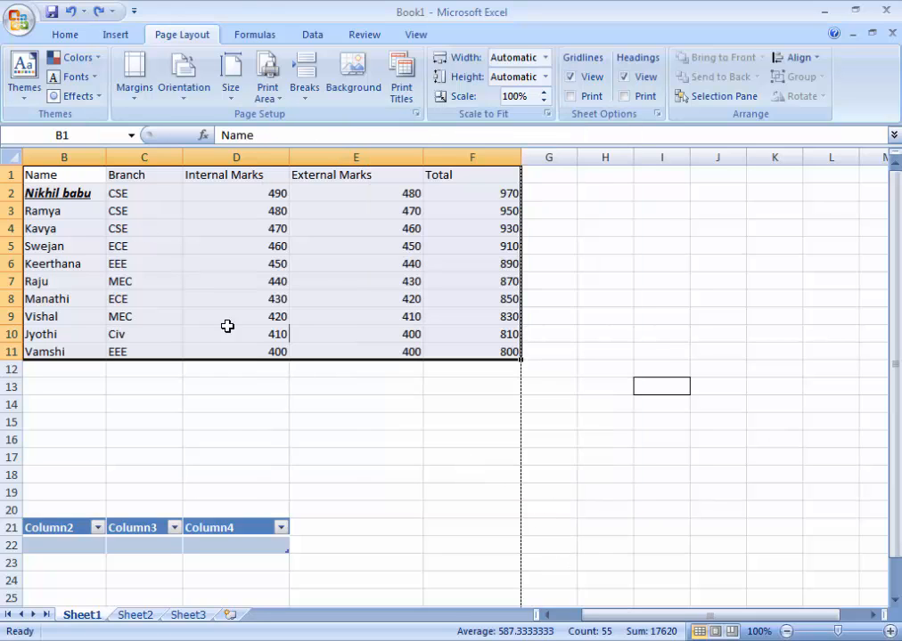
{"action": "mouse_move", "coordinate": [353, 73]}
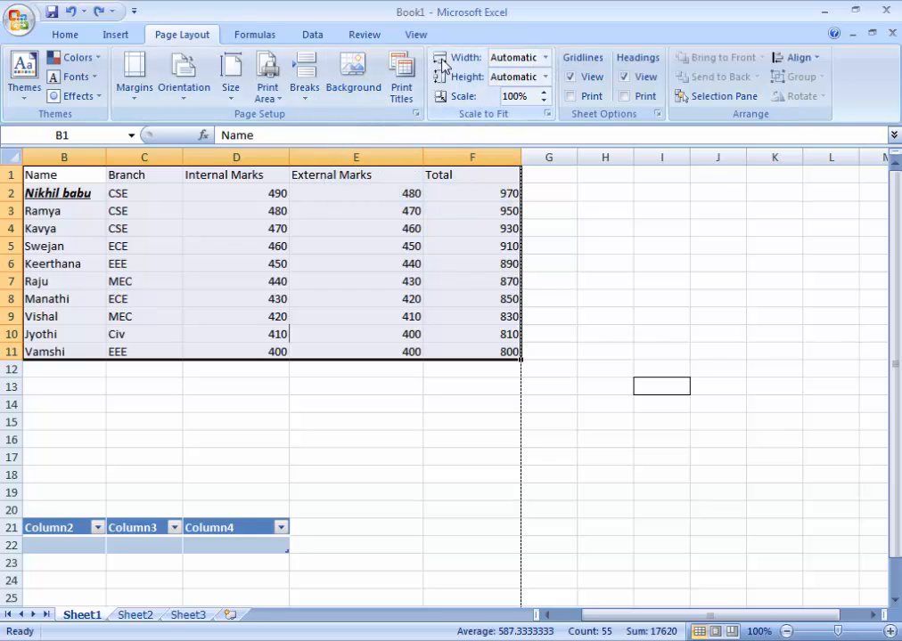
{"action": "left_click", "coordinate": [545, 57]}
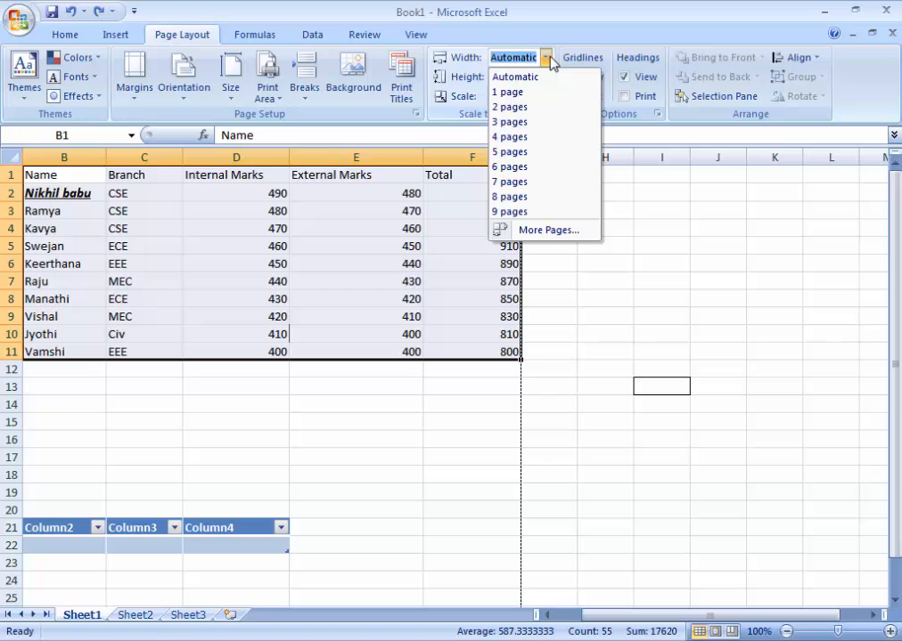
{"action": "mouse_move", "coordinate": [510, 151]}
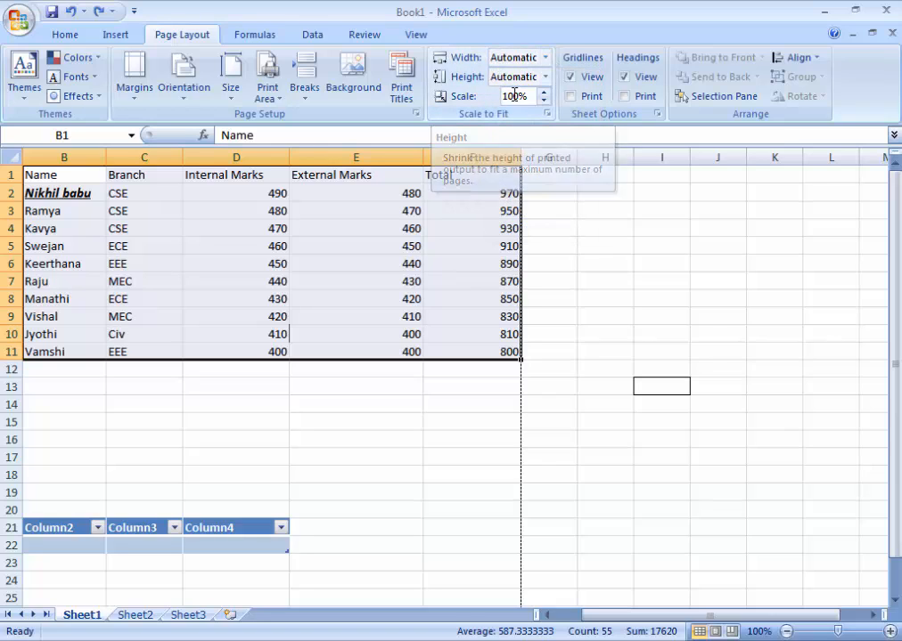
{"action": "left_click", "coordinate": [544, 100]}
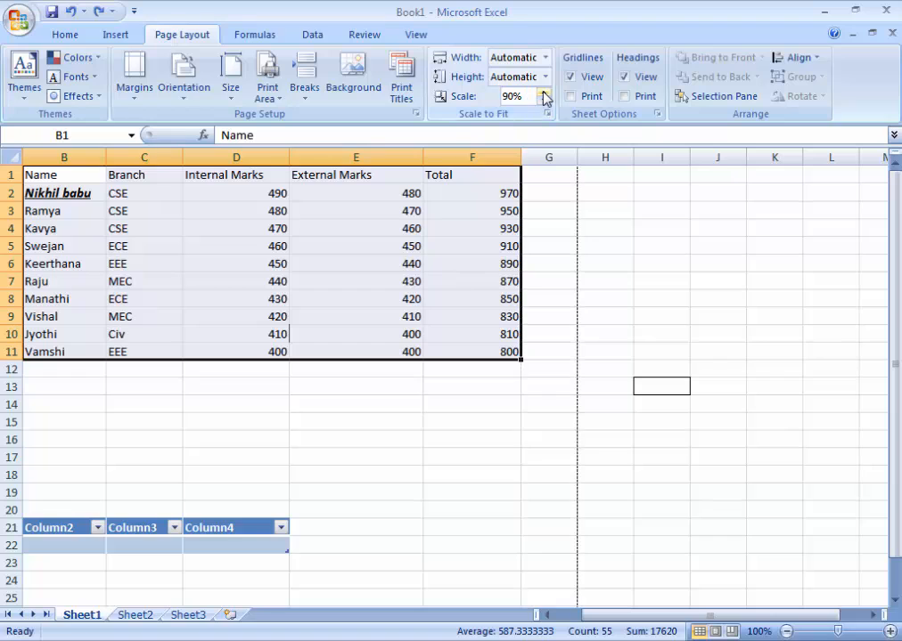
{"action": "left_click", "coordinate": [542, 93]}
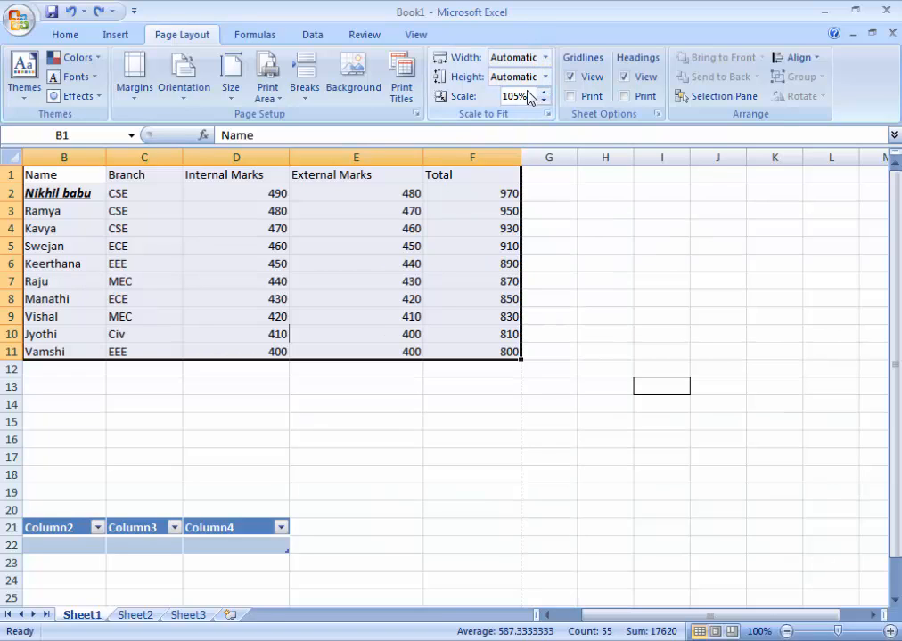
{"action": "left_click", "coordinate": [542, 100]}
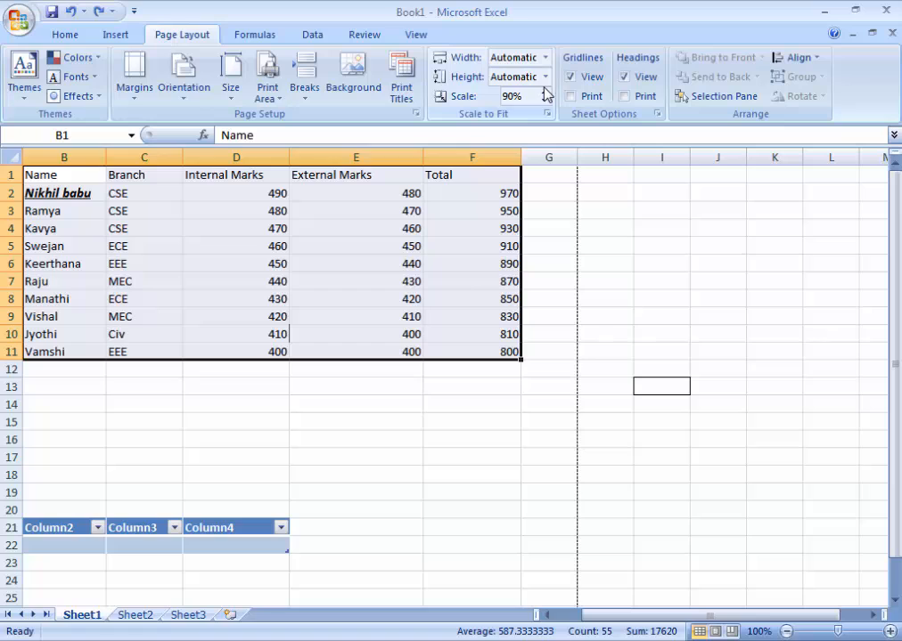
{"action": "left_click", "coordinate": [543, 92]}
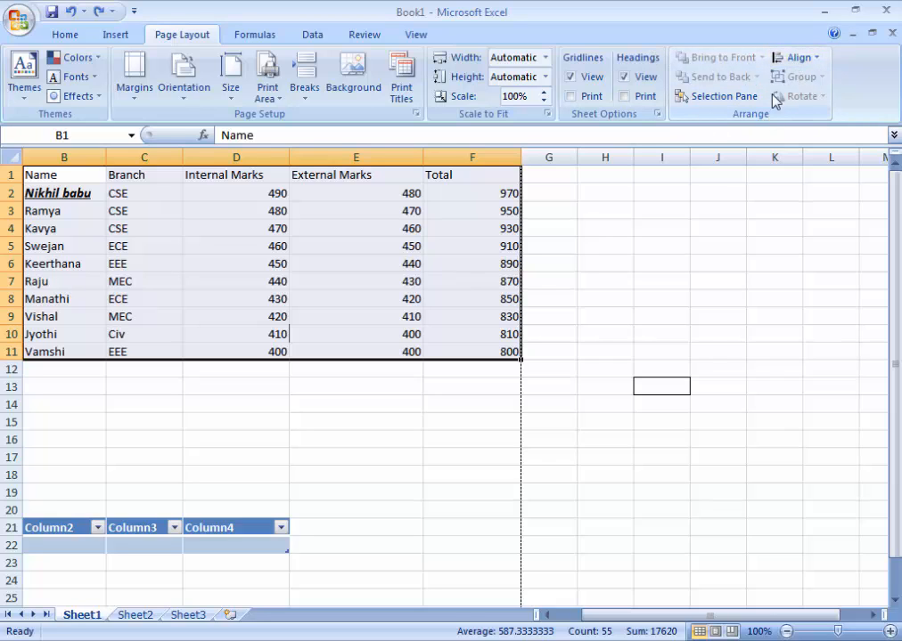
Step: Select E5 and the marks range D5:E7, deselect, then show the formula tools
{"action": "left_click", "coordinate": [357, 246]}
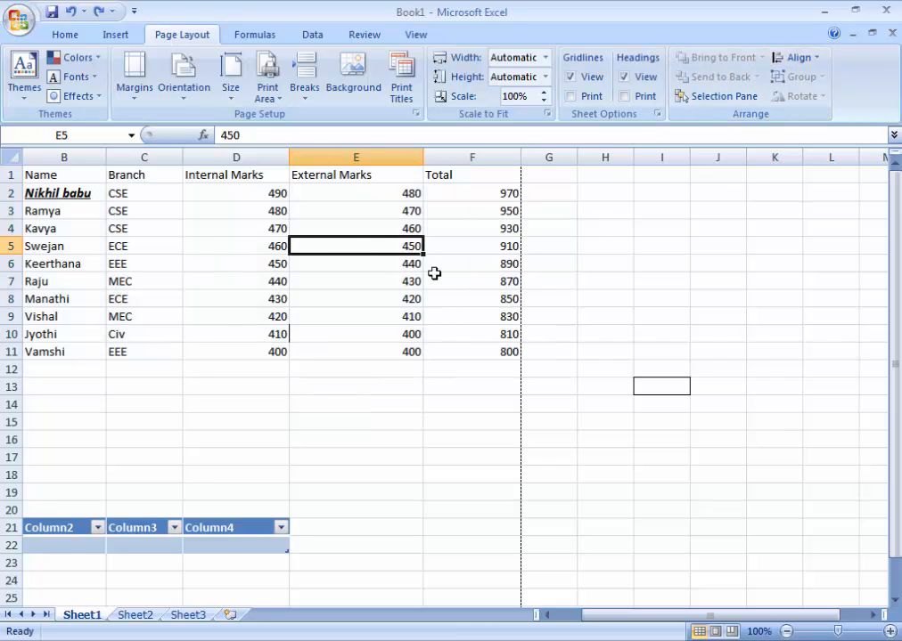
{"action": "left_click_drag", "start_coordinate": [235, 246], "coordinate": [356, 282]}
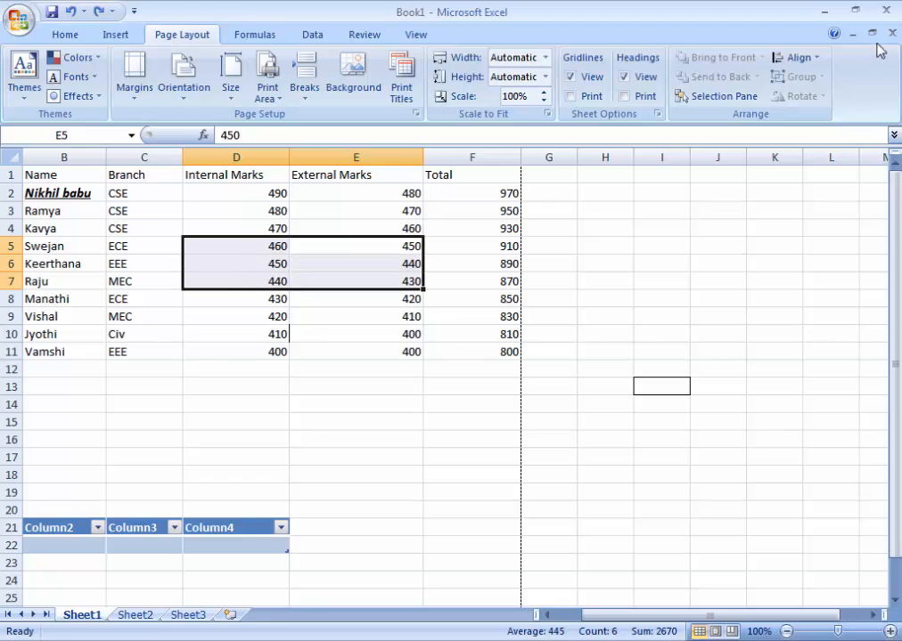
{"action": "left_click", "coordinate": [794, 57]}
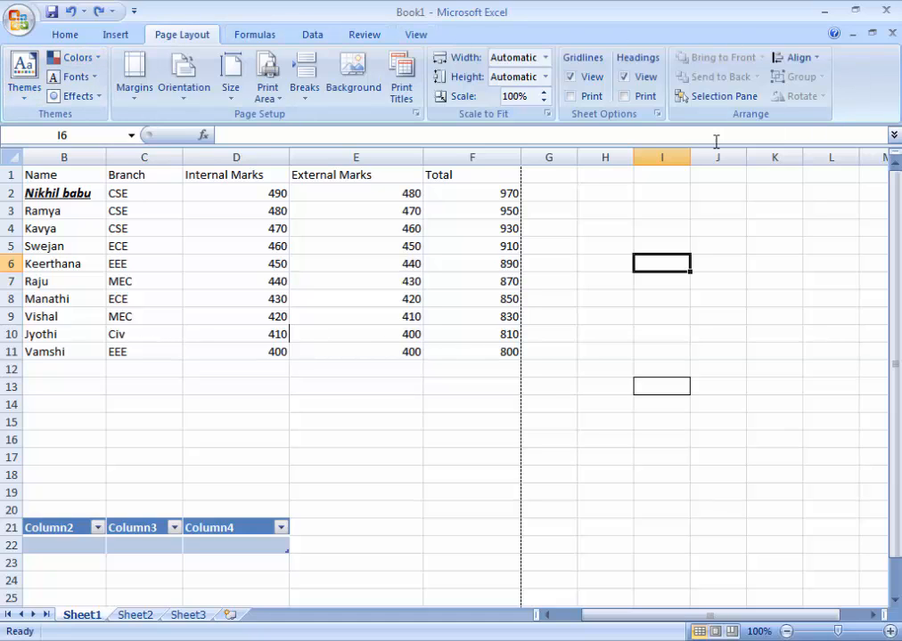
{"action": "left_click", "coordinate": [144, 438]}
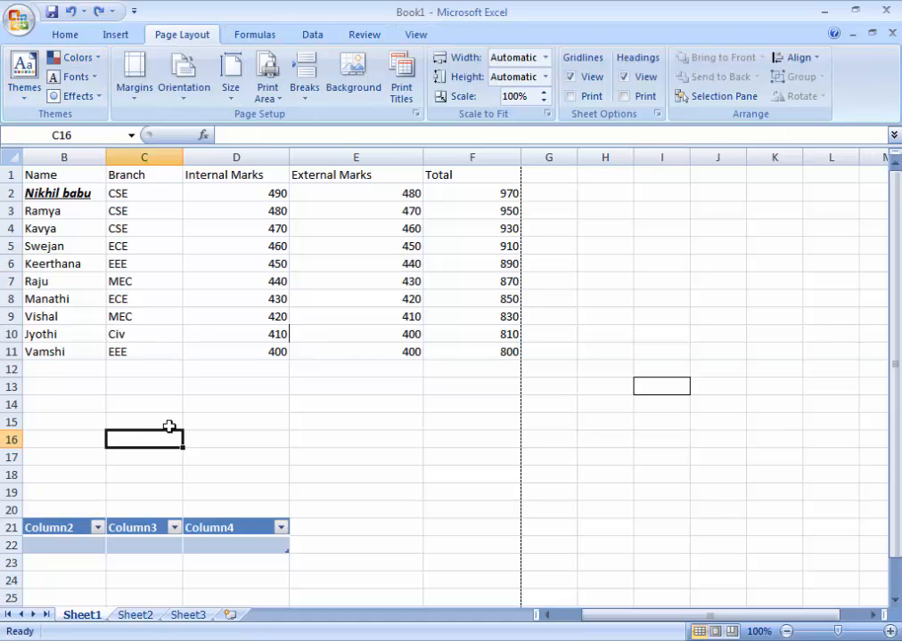
{"action": "left_click", "coordinate": [255, 34]}
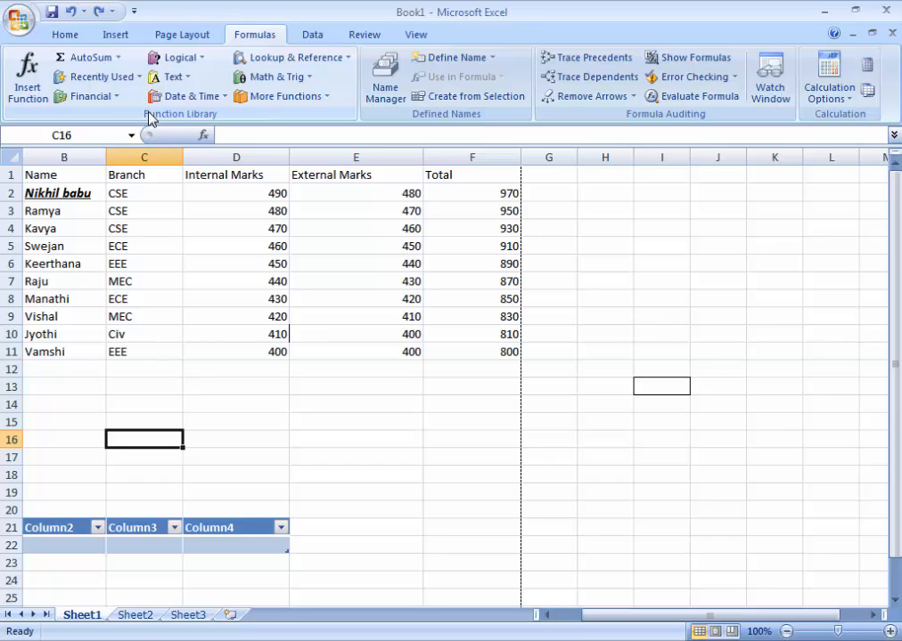
{"action": "mouse_move", "coordinate": [253, 574]}
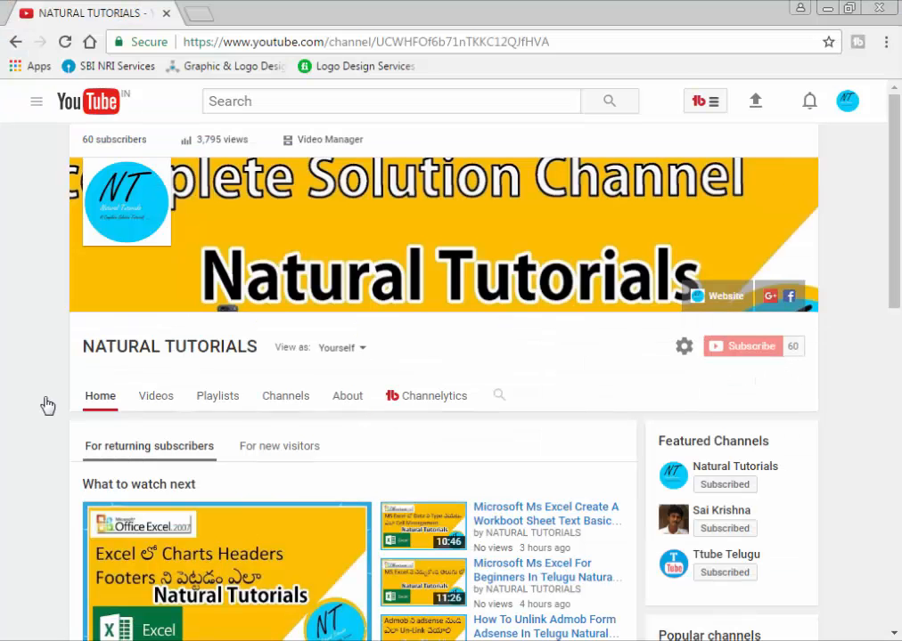
{"action": "mouse_move", "coordinate": [4, 385]}
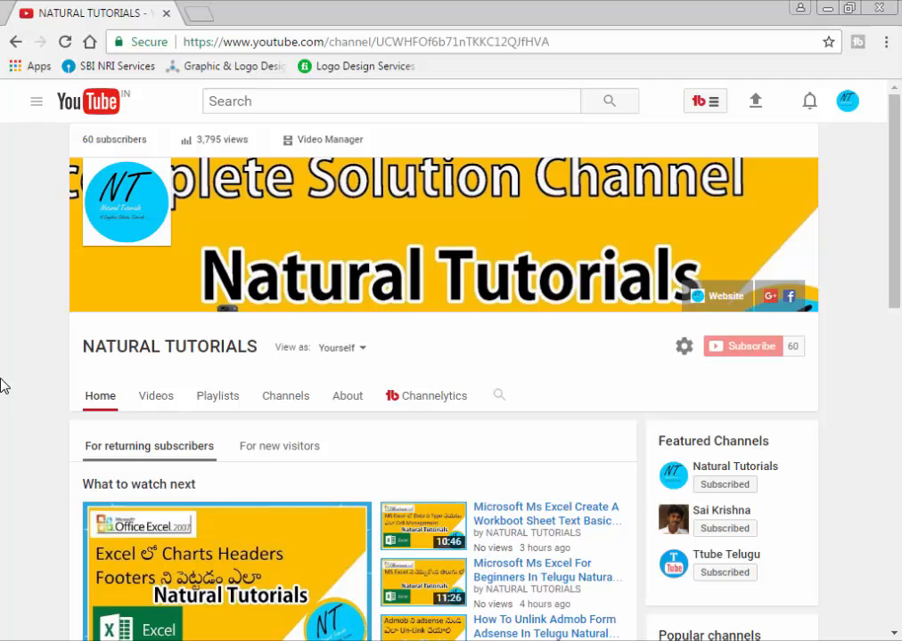